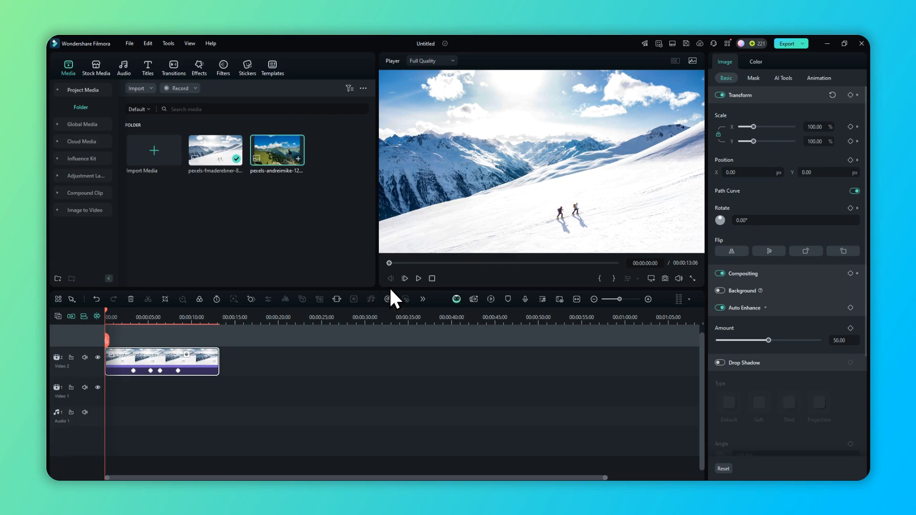
{"action": "mouse_move", "coordinate": [425, 282]}
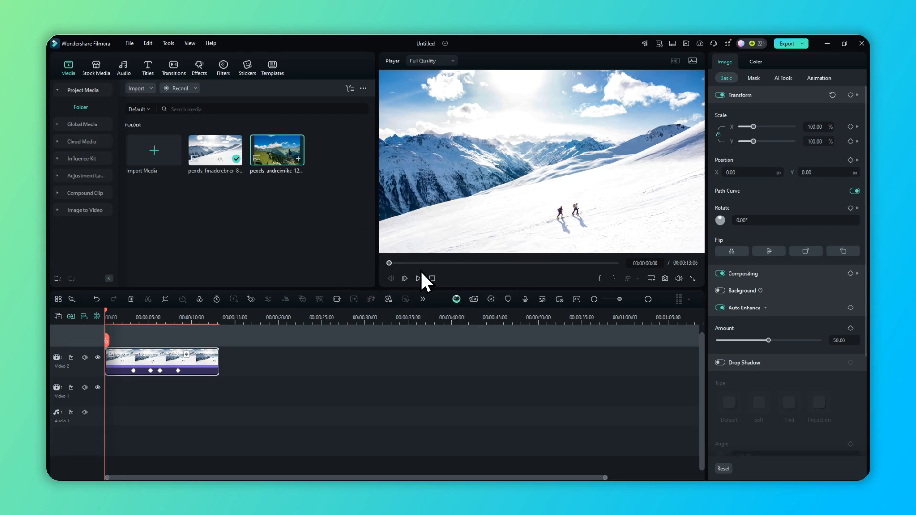
{"action": "mouse_move", "coordinate": [147, 361]}
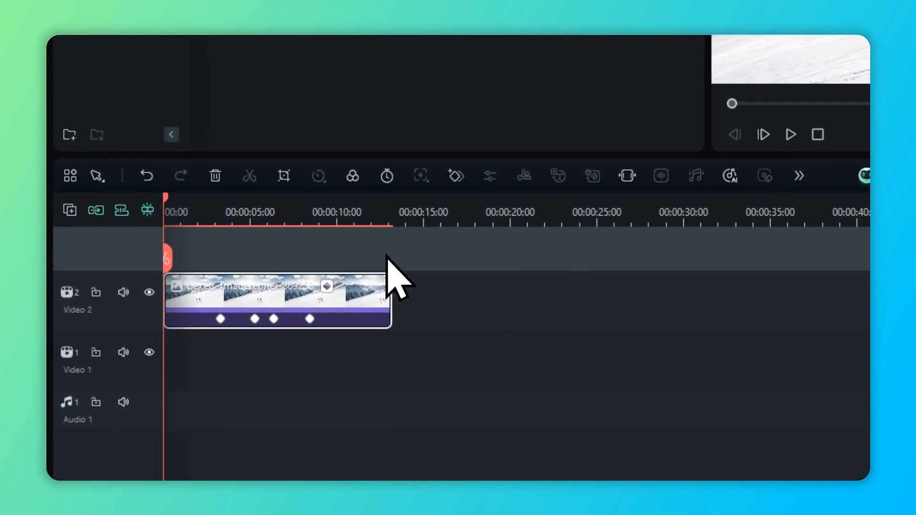
{"action": "mouse_move", "coordinate": [224, 368]}
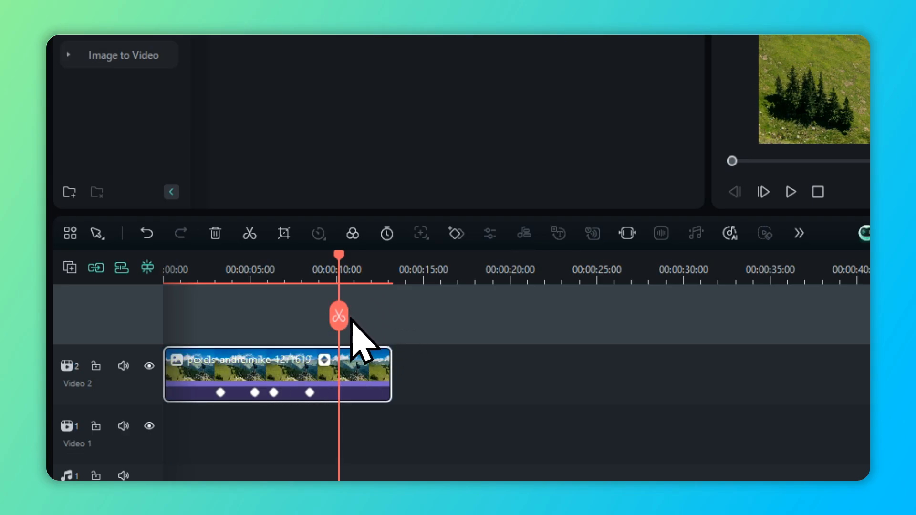
{"action": "mouse_move", "coordinate": [364, 327]}
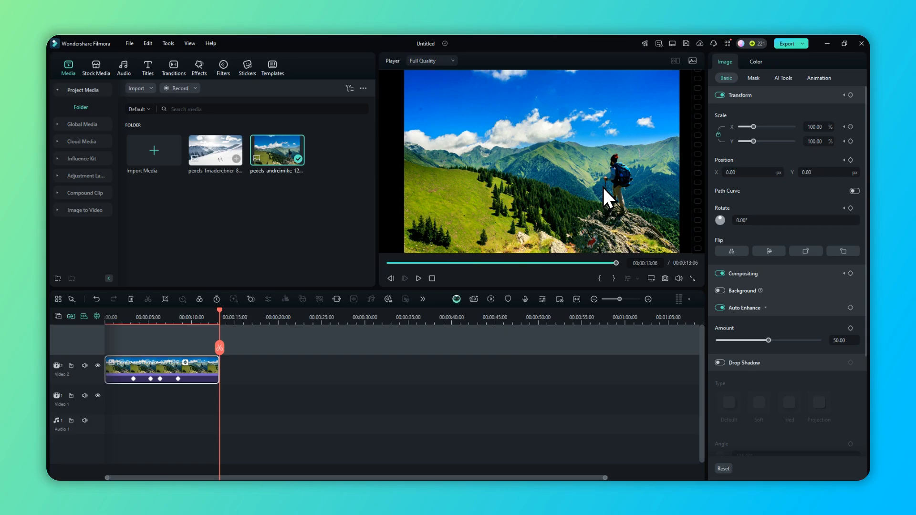
{"action": "mouse_move", "coordinate": [488, 365]}
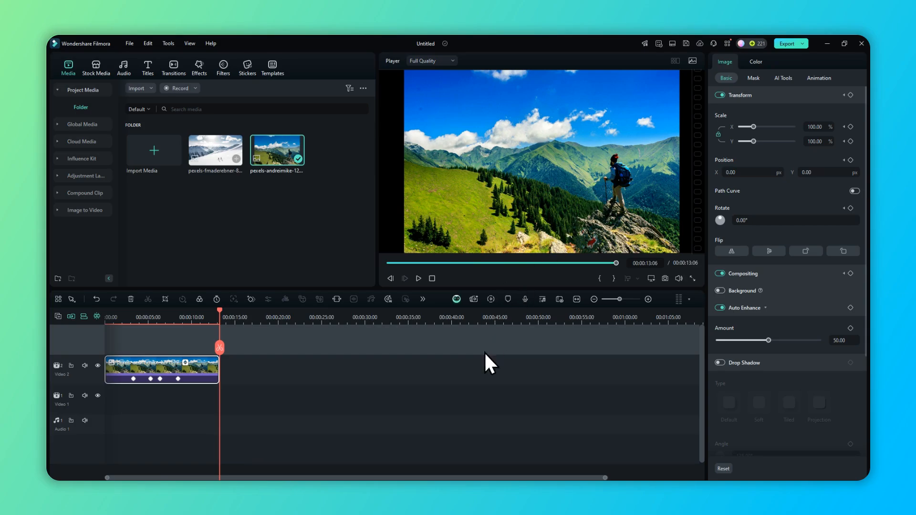